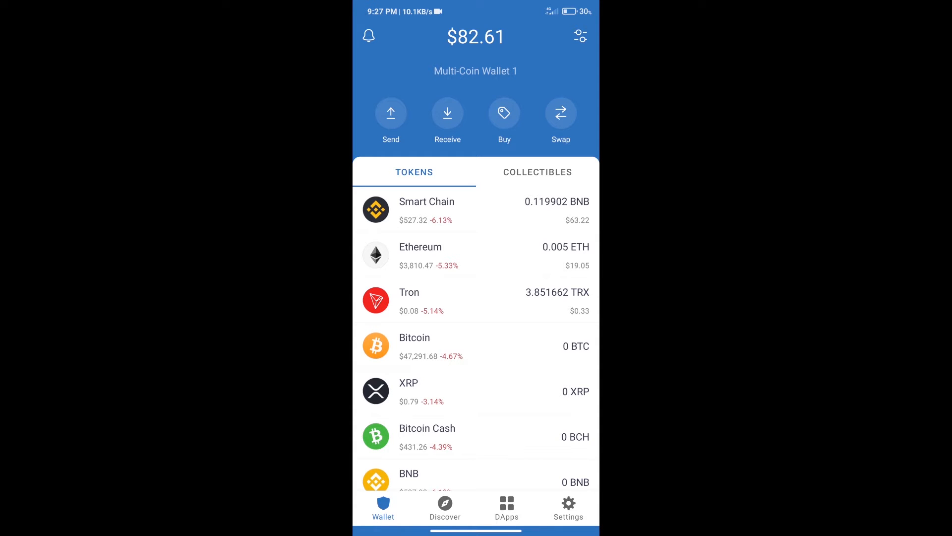
# Search the token list for BNB, then return to the wallet's token list
pyautogui.click(503, 112)
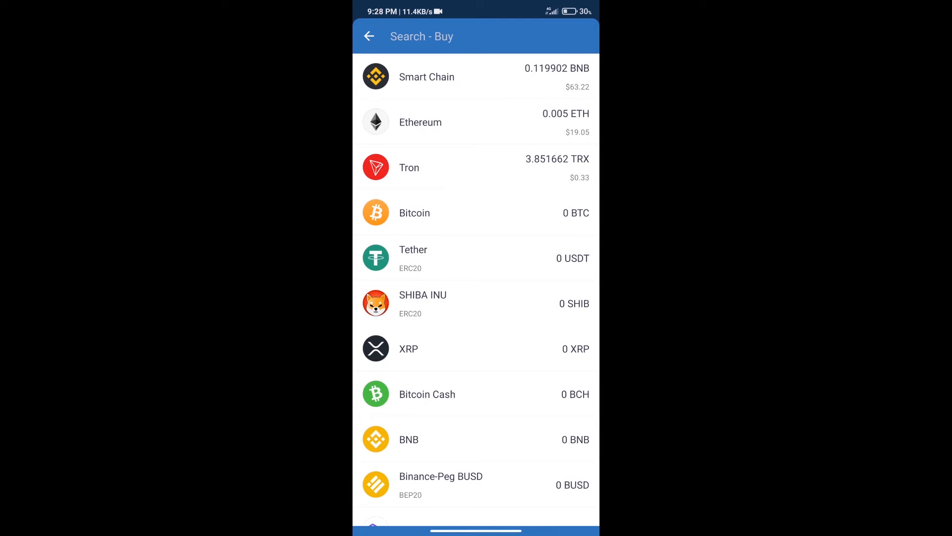
pyautogui.write('bnb')
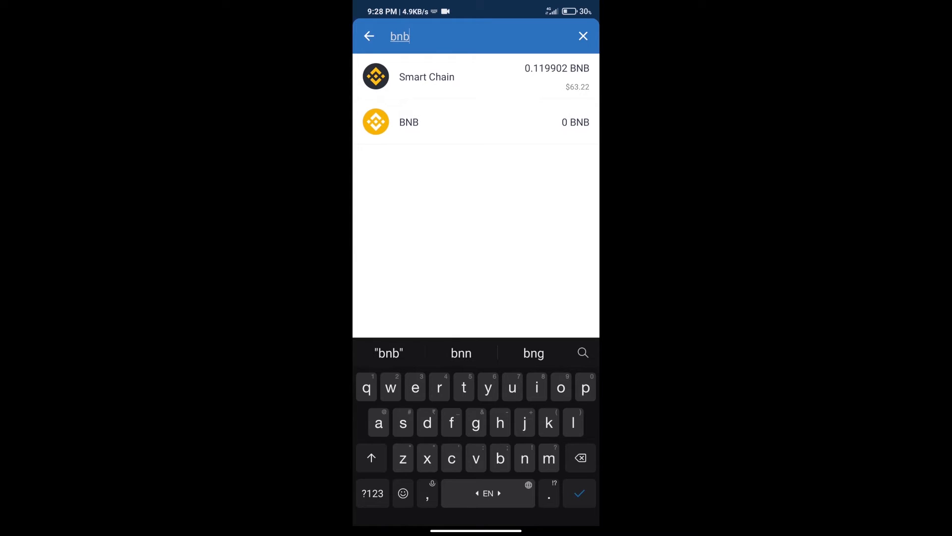
pyautogui.click(409, 122)
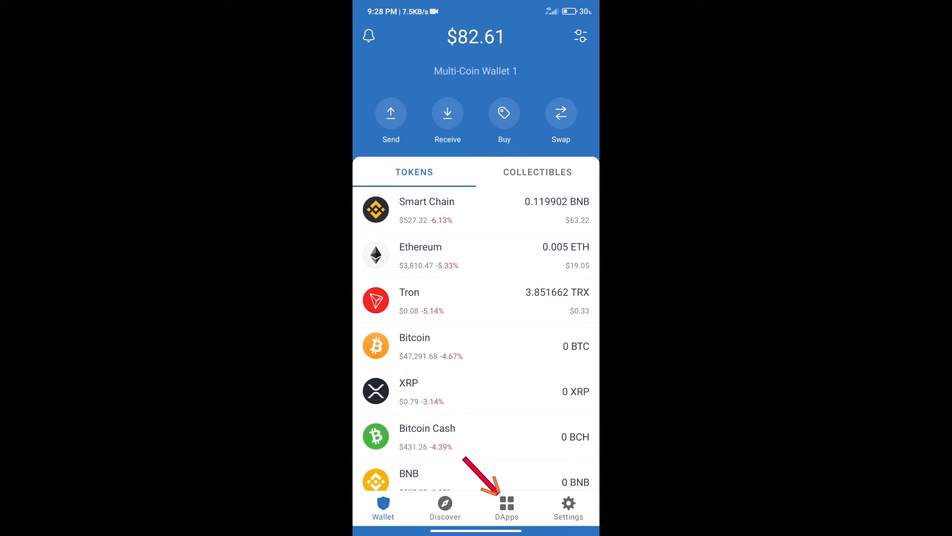
# Launch PancakeSwap from the Popular section of the DApps browser
pyautogui.click(506, 507)
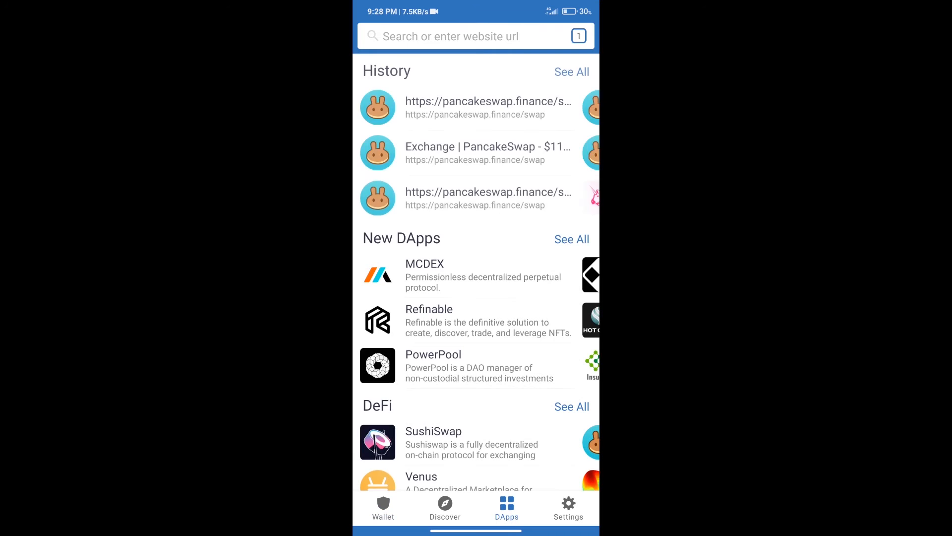
pyautogui.scroll(-3)
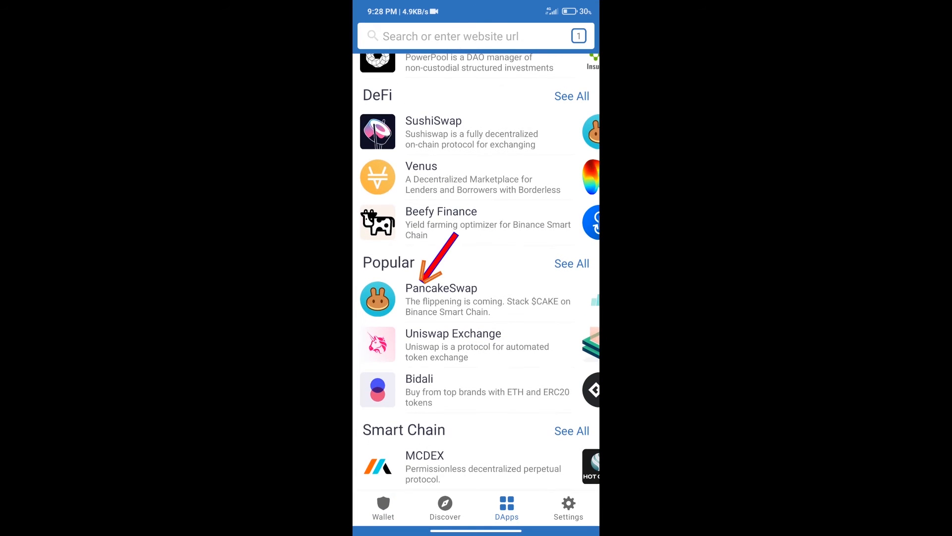
pyautogui.click(441, 287)
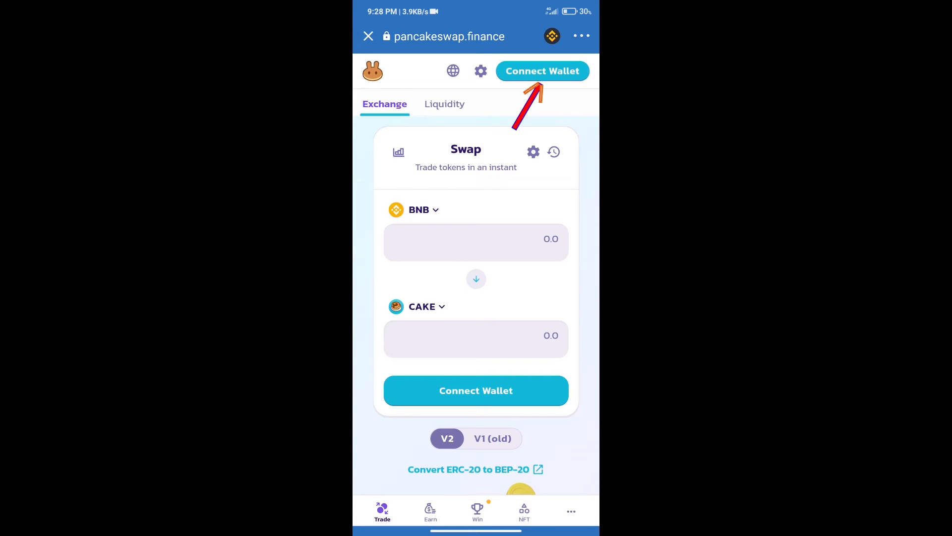
# Connect Trust Wallet to PancakeSwap and open the receive-token picker
pyautogui.click(541, 70)
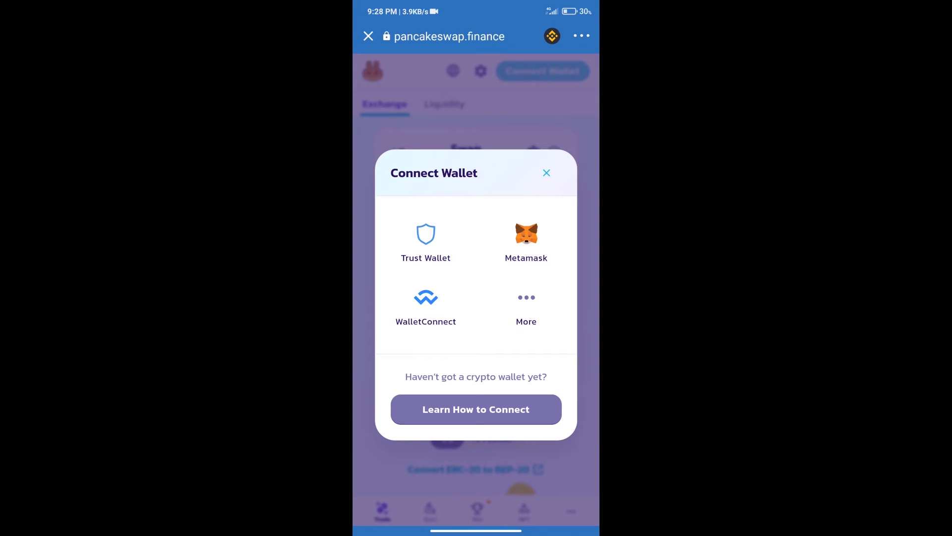
pyautogui.click(425, 243)
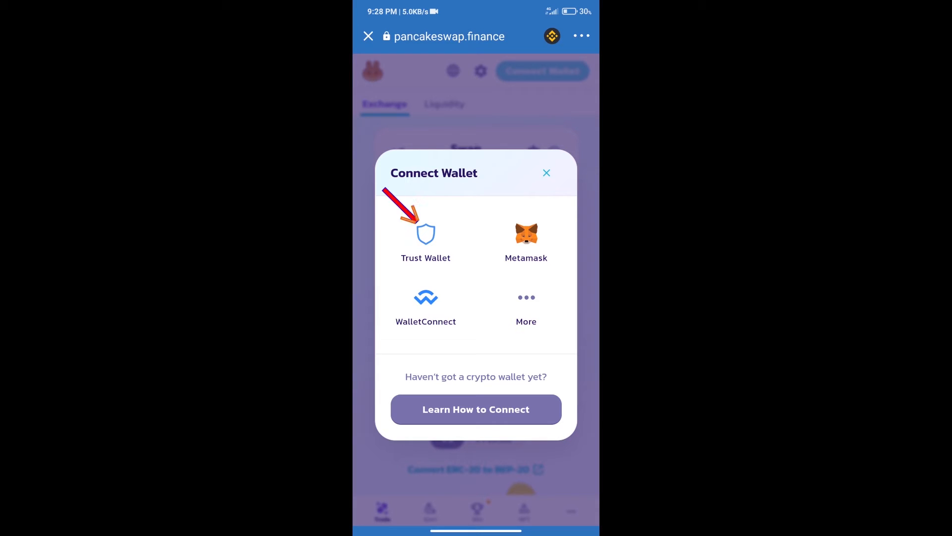
pyautogui.click(545, 173)
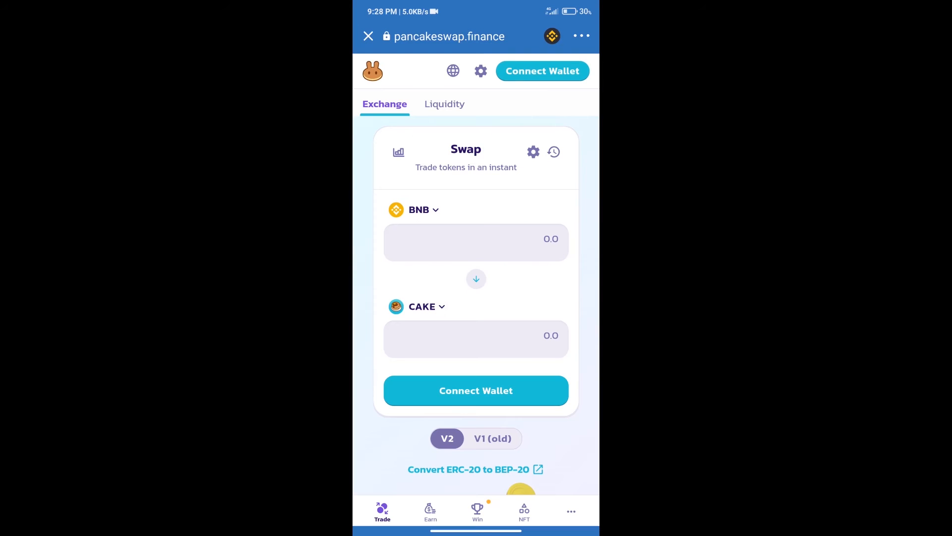
pyautogui.click(542, 71)
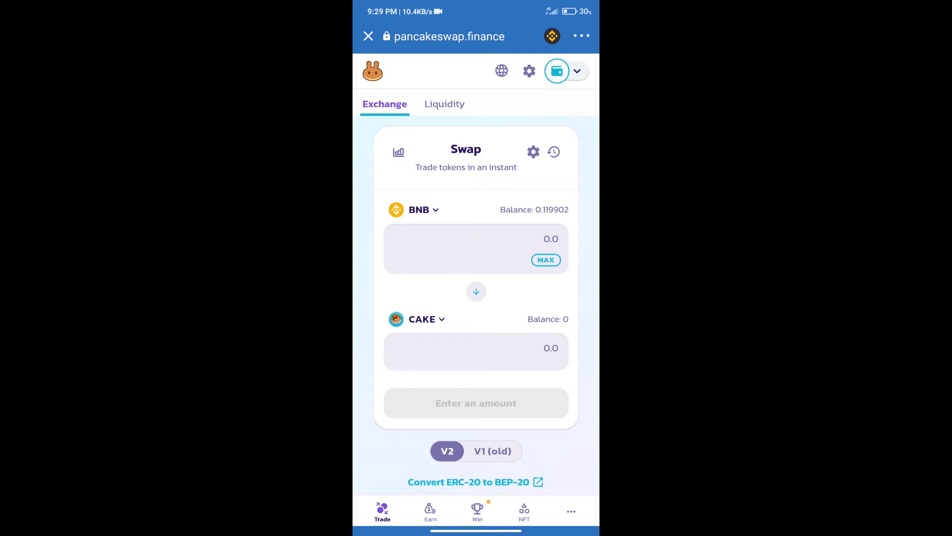
pyautogui.click(422, 318)
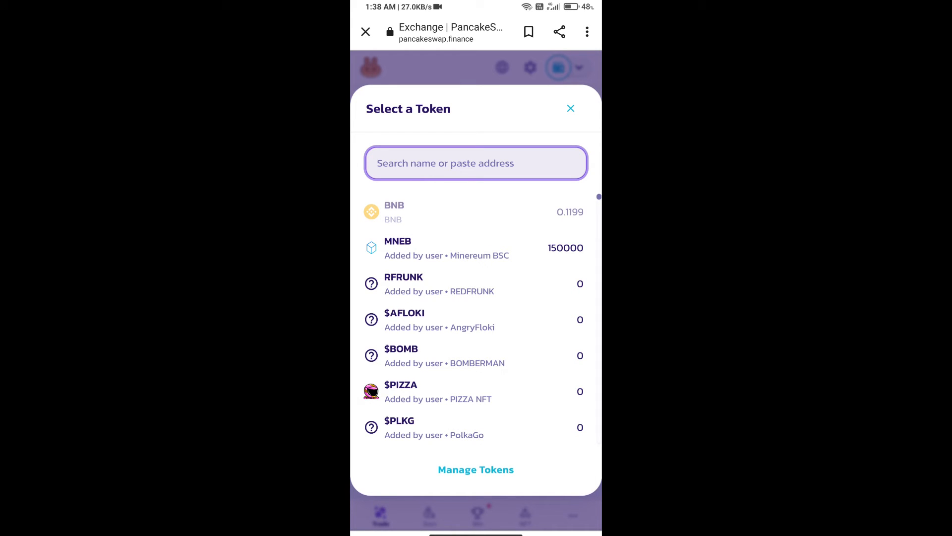
# Paste the CAKEBAKER contract address and import it, accepting the warning
pyautogui.click(476, 163)
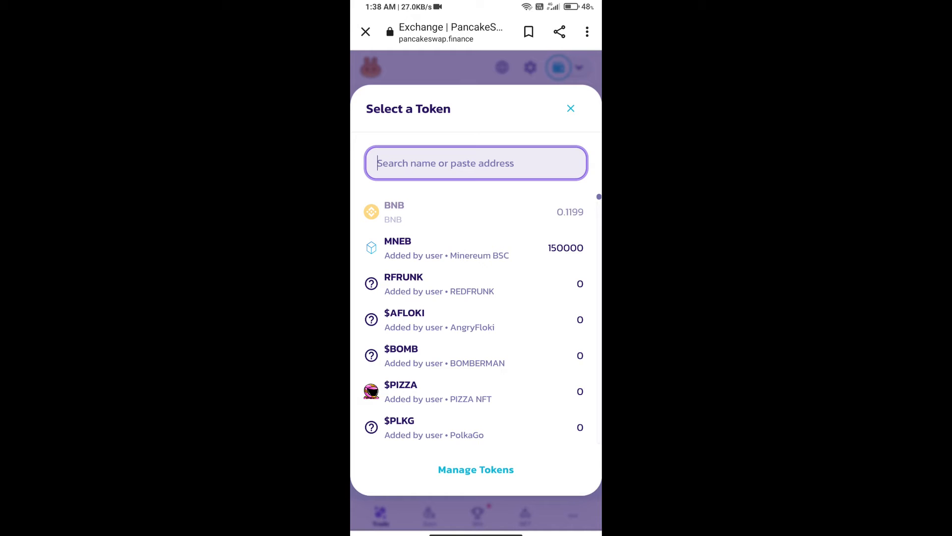
pyautogui.click(476, 163)
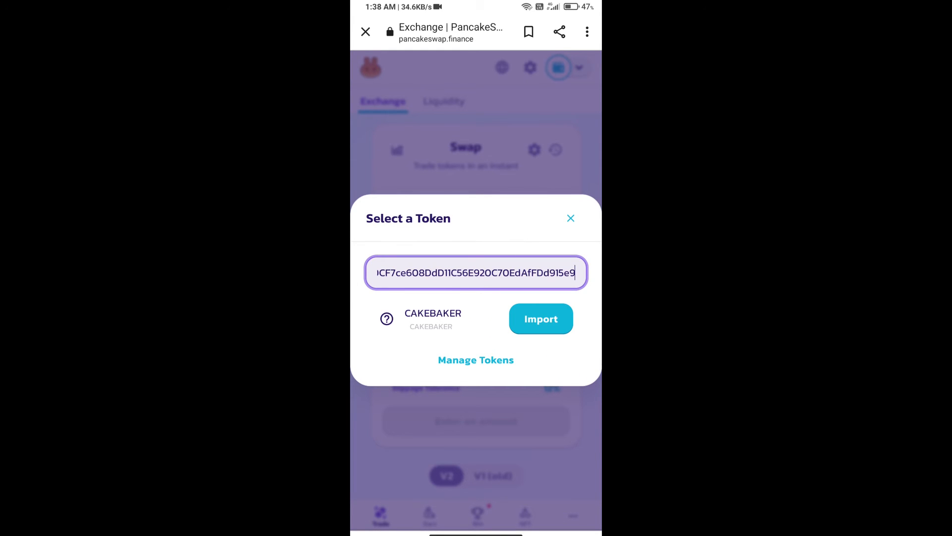
pyautogui.click(540, 318)
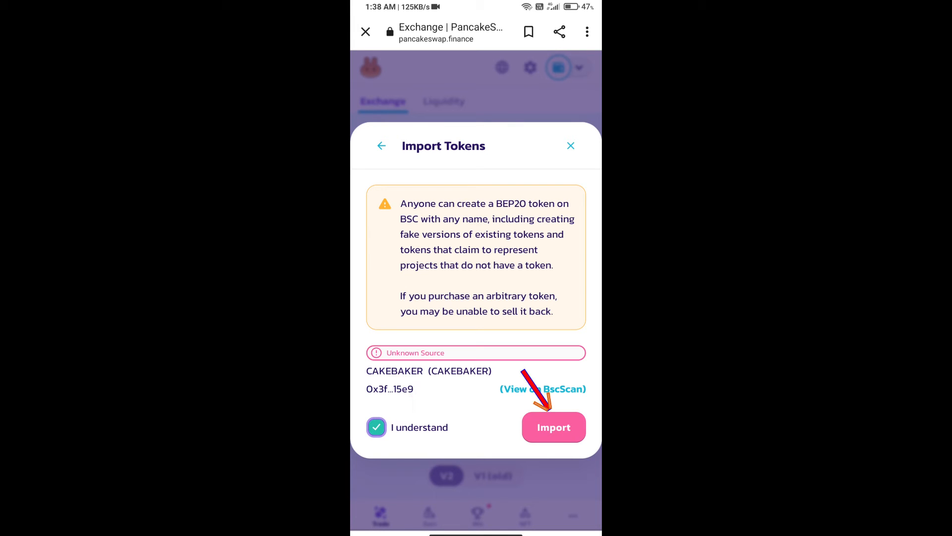
pyautogui.click(553, 427)
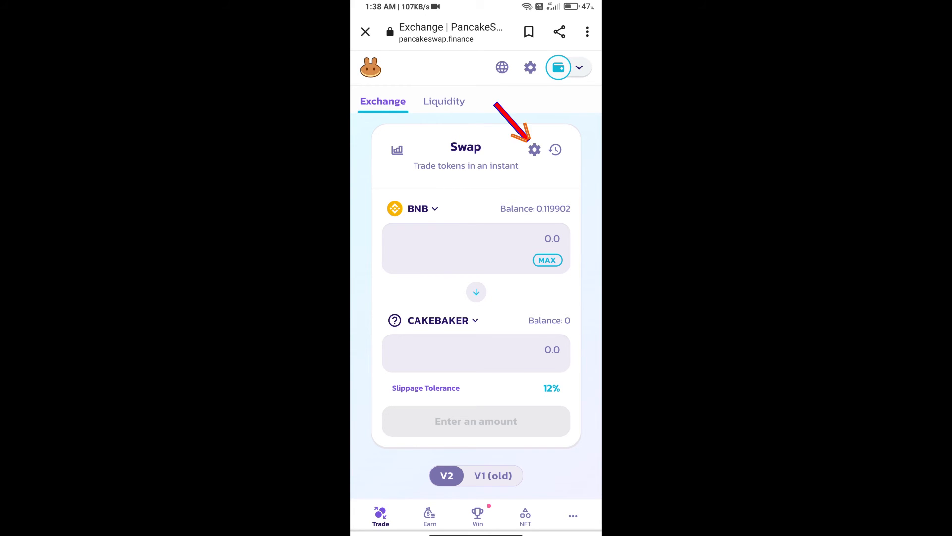
# Enter a custom 12% slippage tolerance in swap settings and close them
pyautogui.click(534, 149)
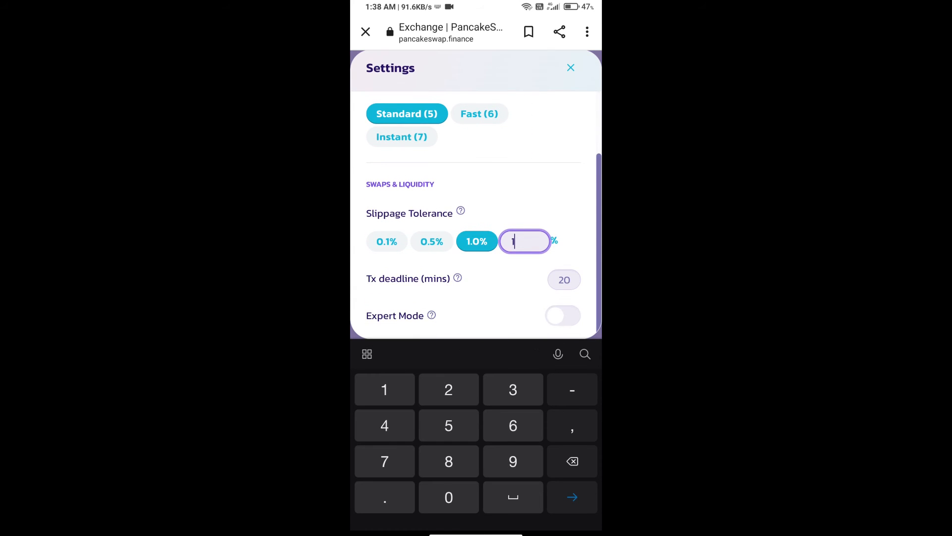
pyautogui.write('2')
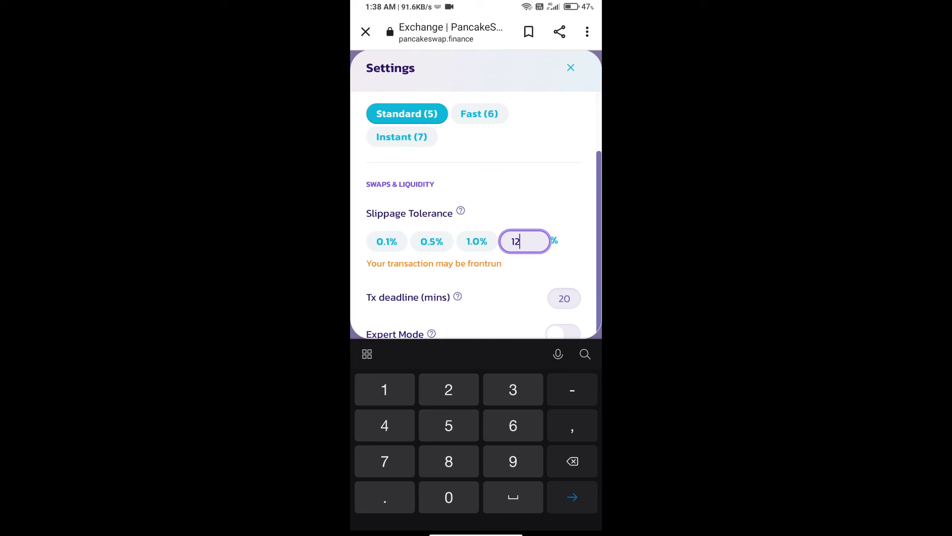
pyautogui.click(571, 67)
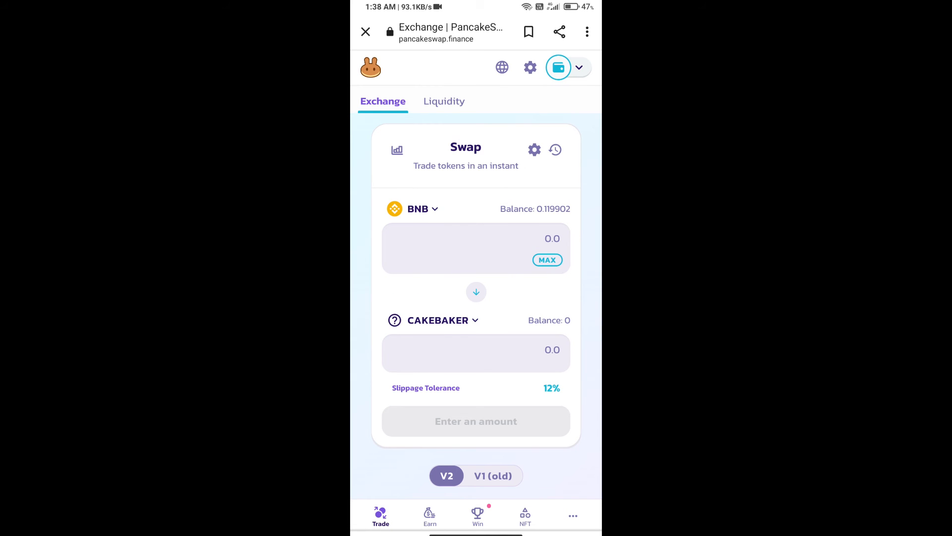
# Swap about 0.0000685 BNB for 1000 CAKEBAKER and confirm the swap
pyautogui.write('0')
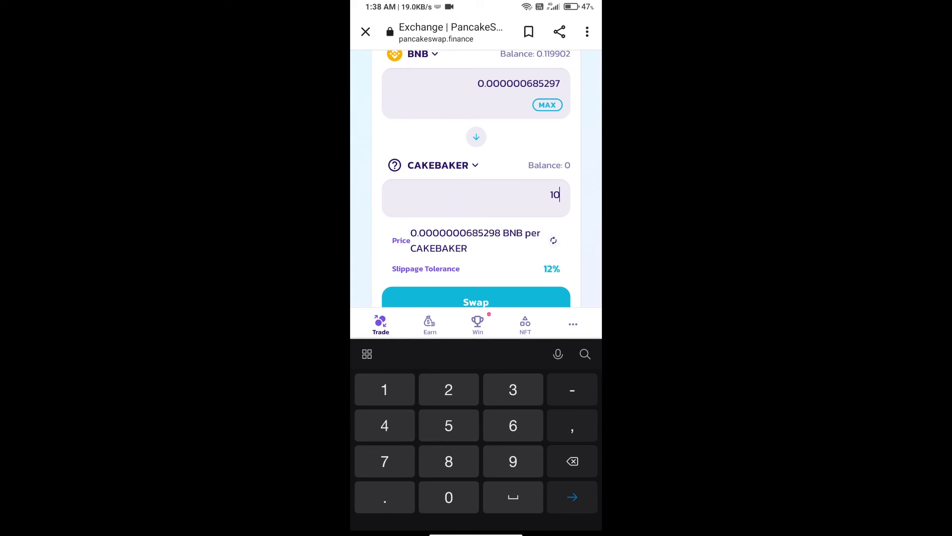
pyautogui.scroll(-3)
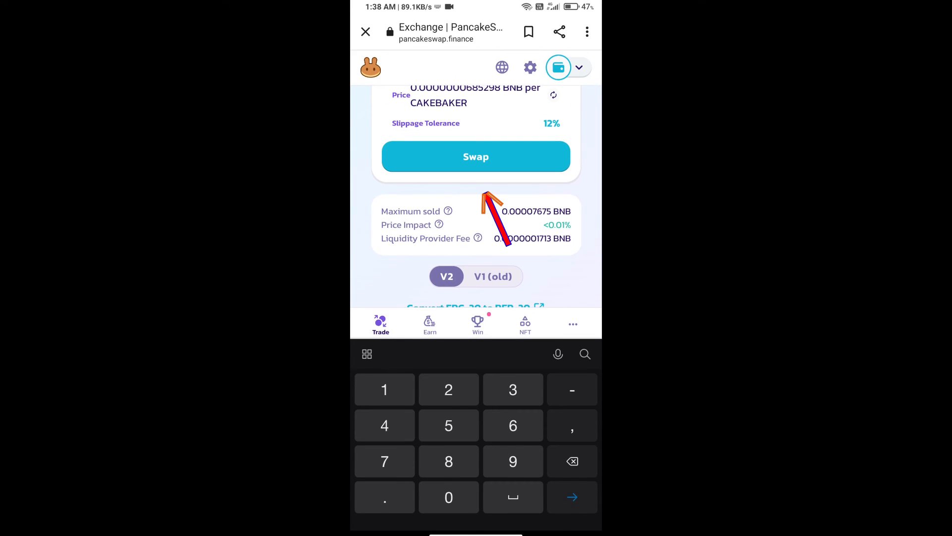
pyautogui.click(476, 156)
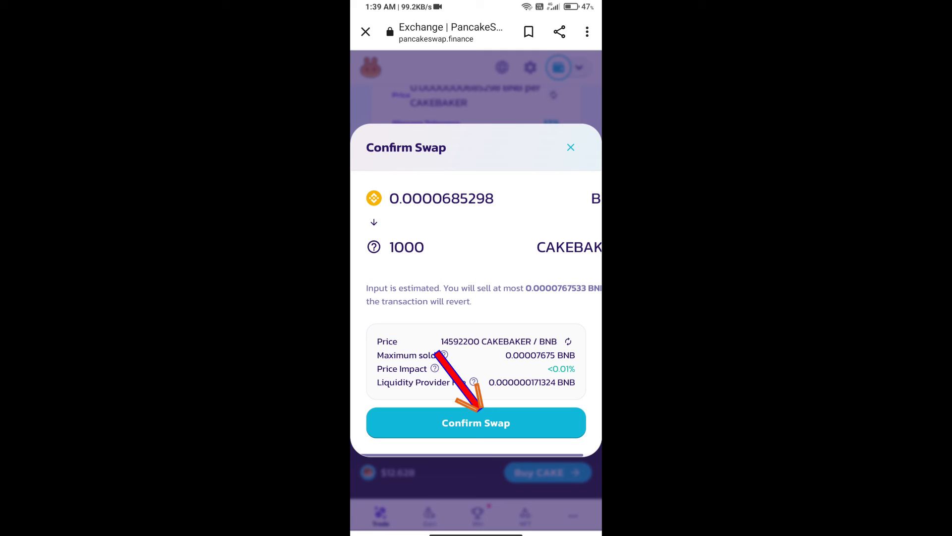
pyautogui.click(476, 422)
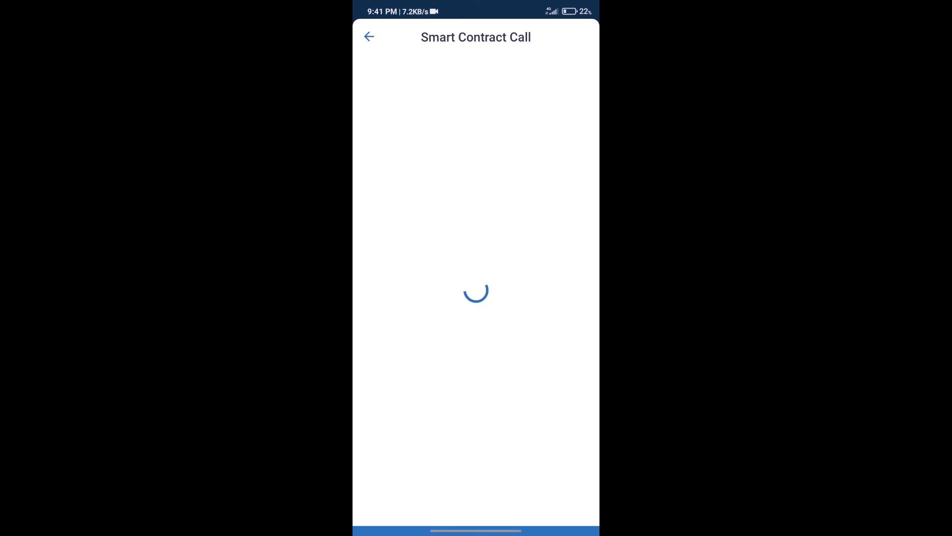